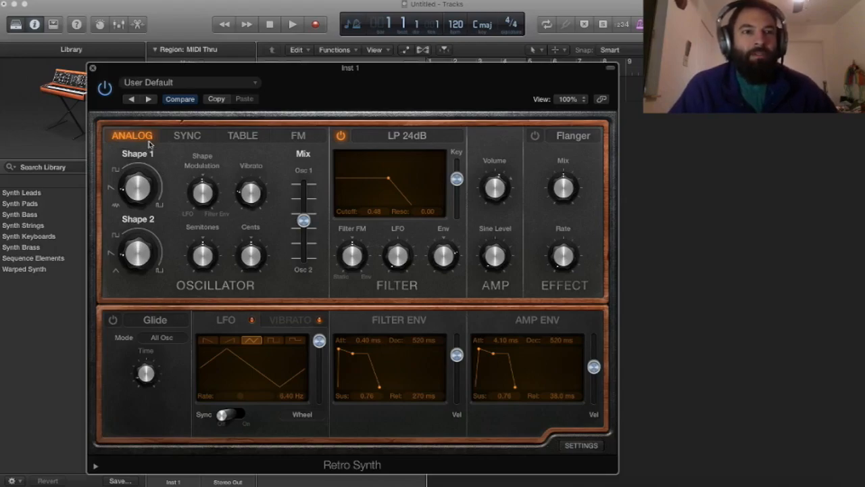
mouse_move(215, 140)
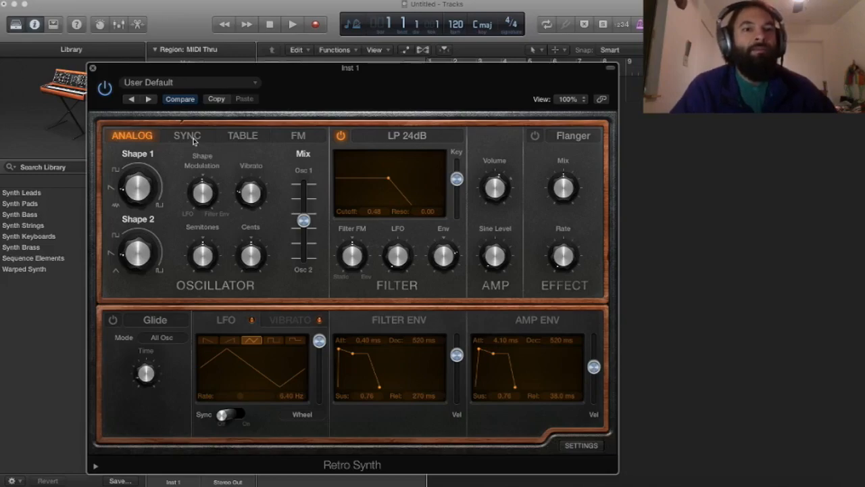
Step: Switch Retro Synth's oscillator section to Sync mode to show the sync controls
click(187, 135)
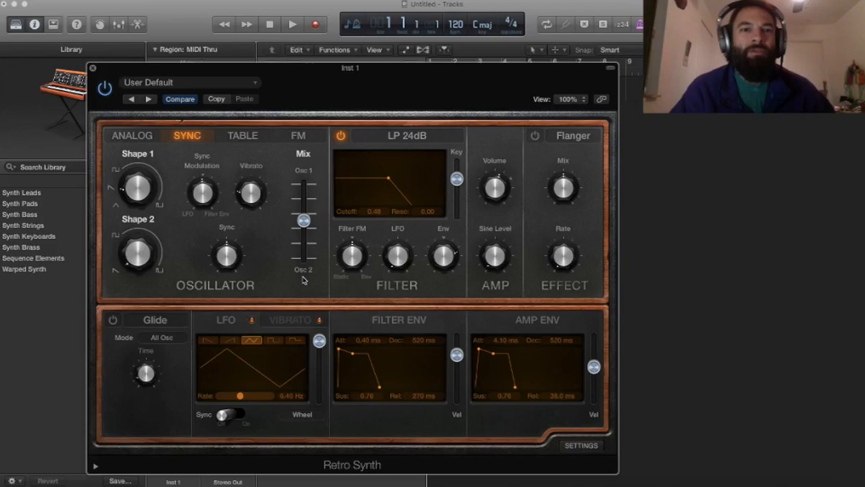
Step: Switch Retro Synth to Table mode, loading the Default Table wavetable
click(242, 135)
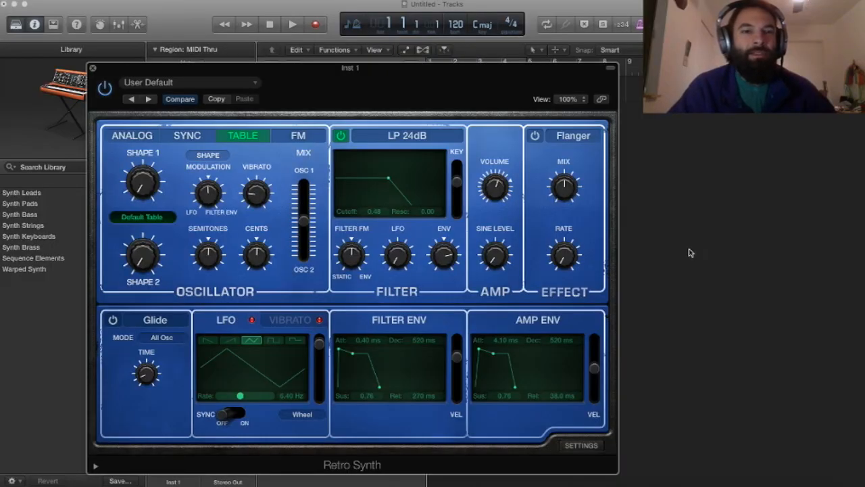